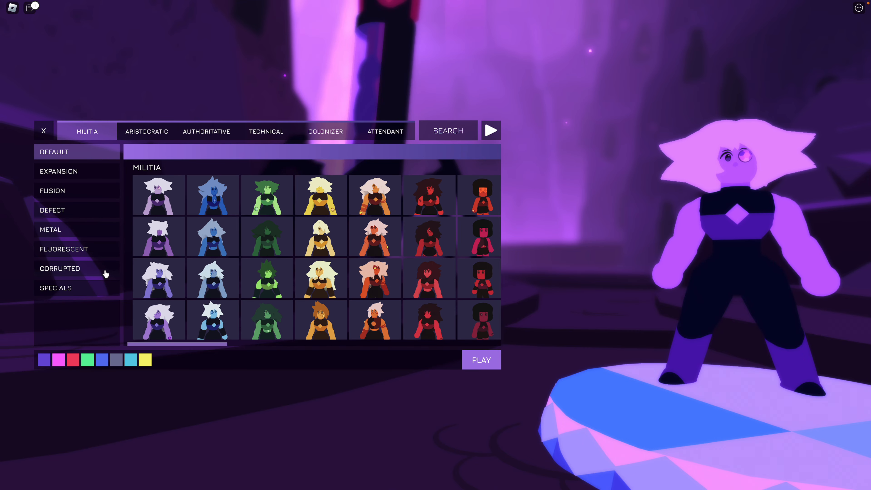
- Show the corrupted Attendant gems and preview the blue then the purple Spinel on the pedestal
{"action": "left_click", "coordinate": [59, 269]}
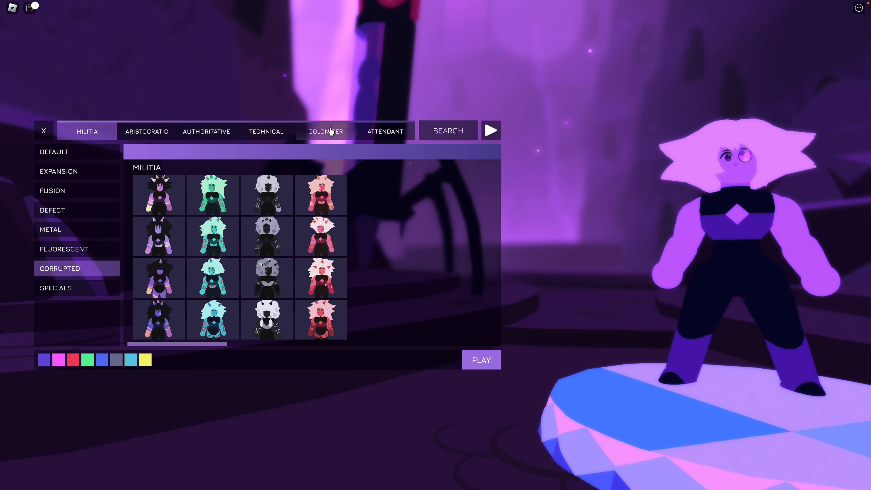
{"action": "left_click", "coordinate": [384, 132]}
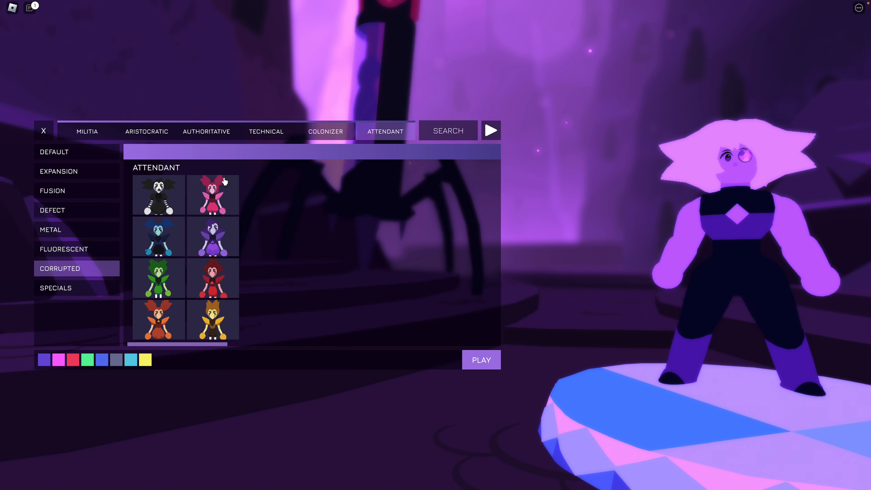
{"action": "mouse_move", "coordinate": [159, 236]}
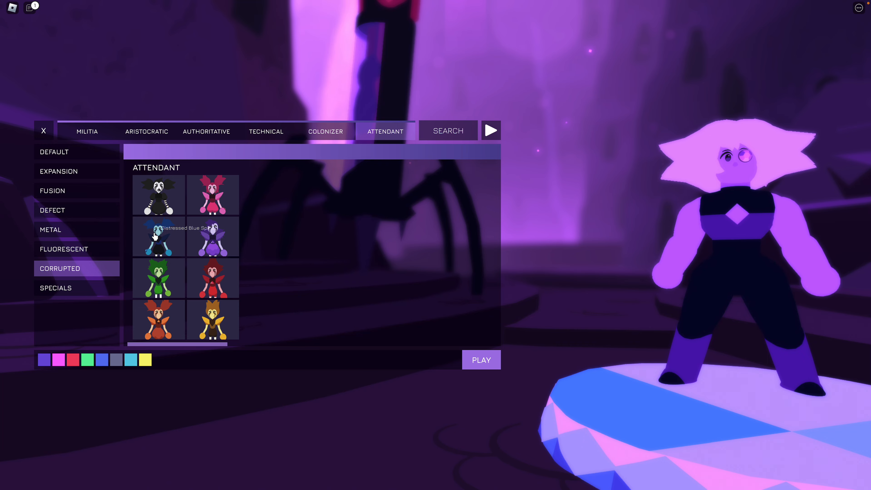
{"action": "left_click", "coordinate": [158, 237]}
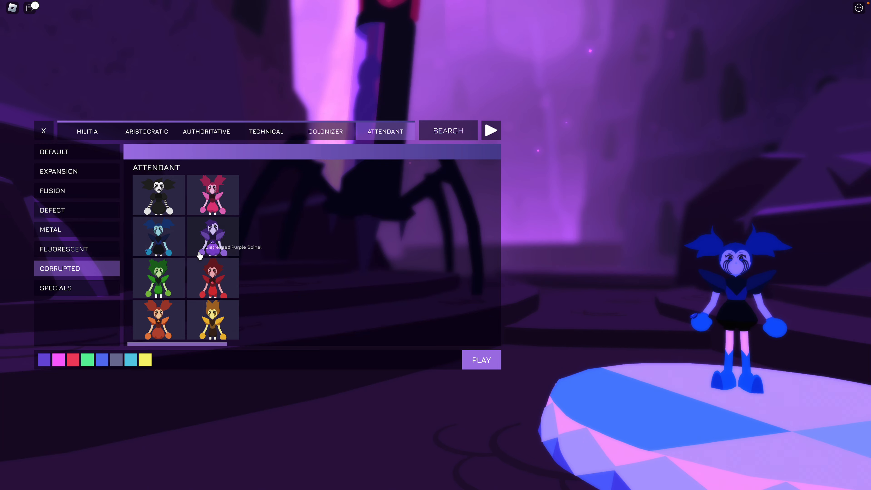
{"action": "left_click", "coordinate": [213, 237]}
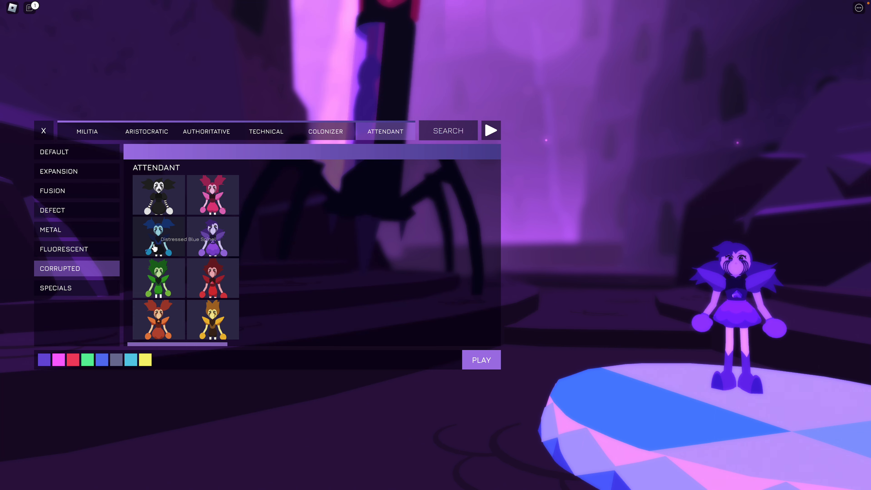
{"action": "mouse_move", "coordinate": [483, 350]}
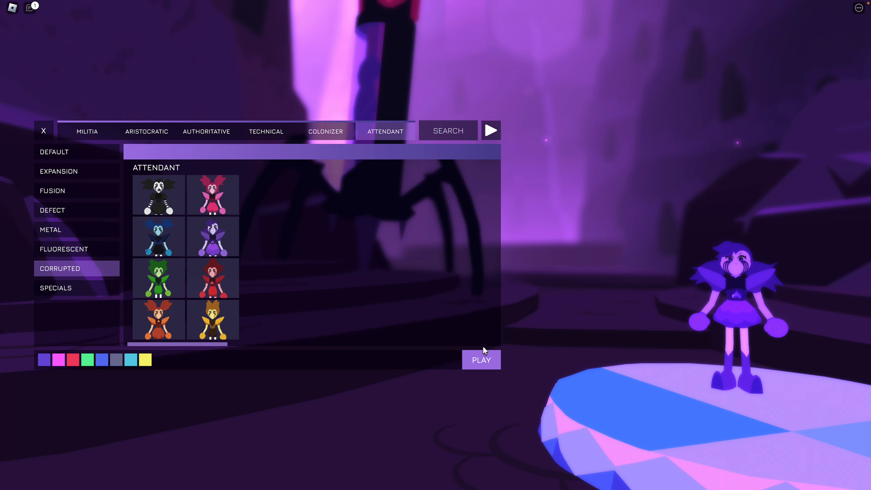
- Confirm the blue Spinel as the character, bringing up the Locations list
{"action": "left_click", "coordinate": [482, 360]}
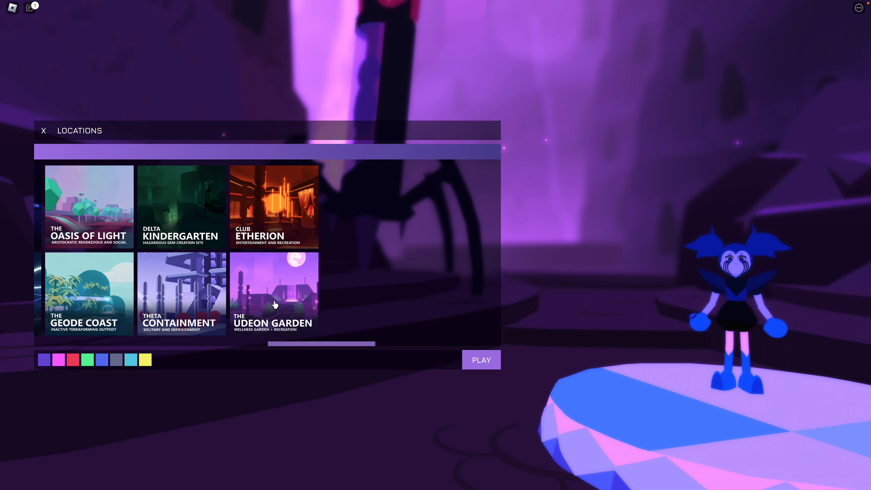
{"action": "mouse_move", "coordinate": [351, 307]}
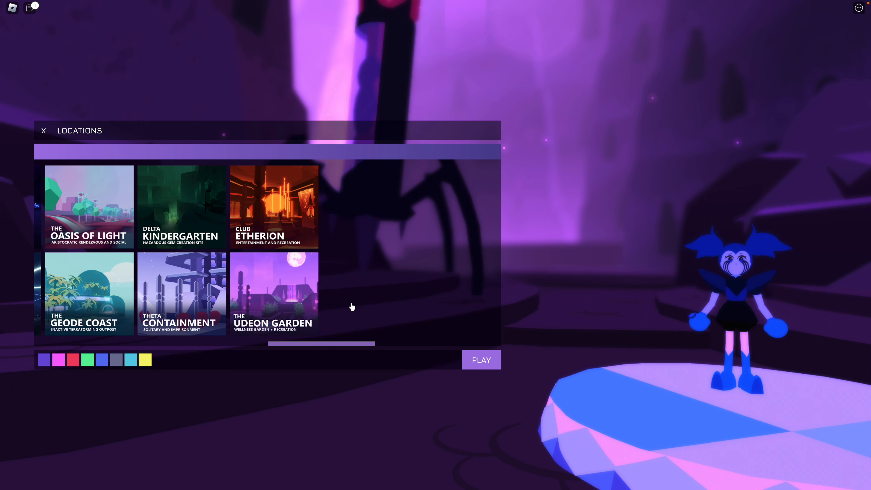
{"action": "mouse_move", "coordinate": [127, 228]}
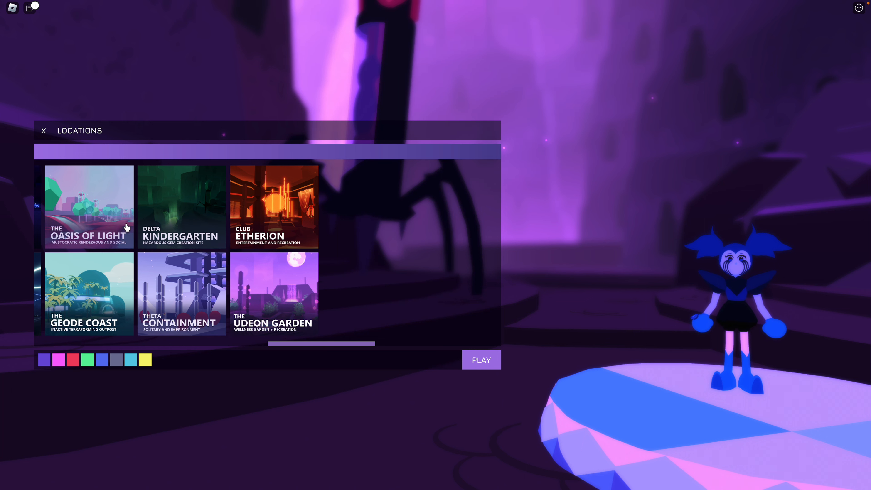
{"action": "mouse_move", "coordinate": [102, 246]}
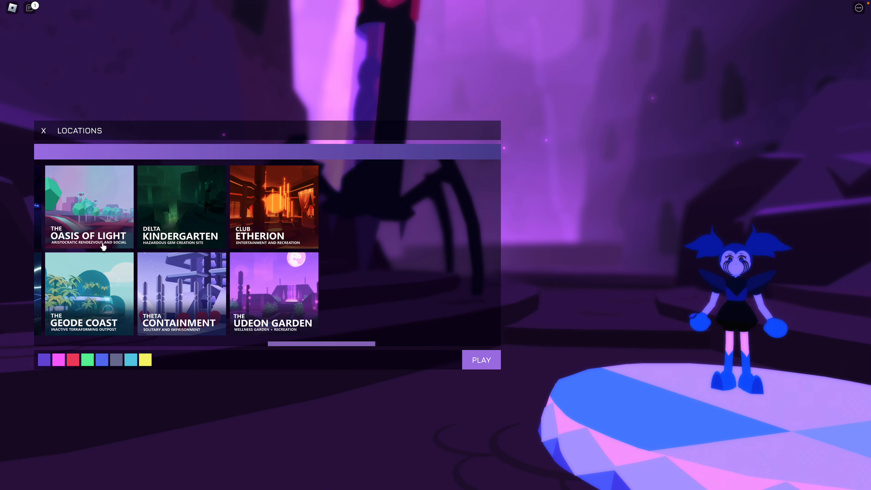
- Spawn the blue Spinel into the moonlit Udeon Garden
{"action": "left_click", "coordinate": [481, 360]}
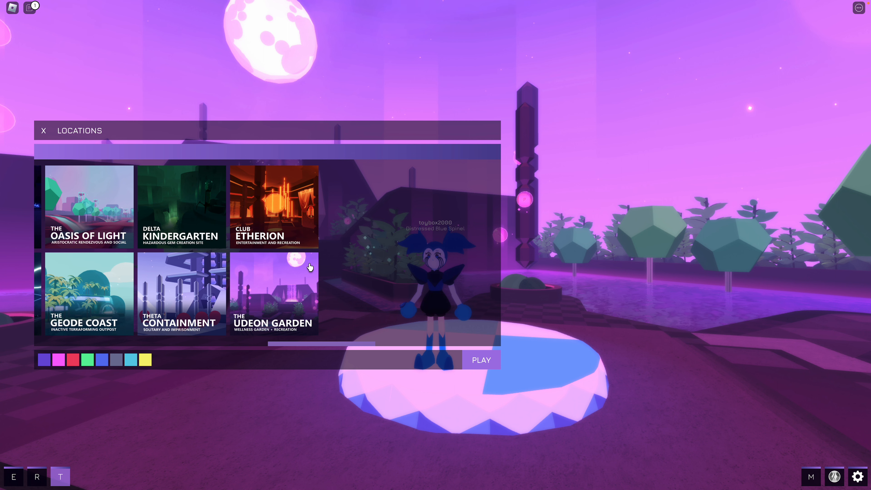
{"action": "mouse_move", "coordinate": [281, 346]}
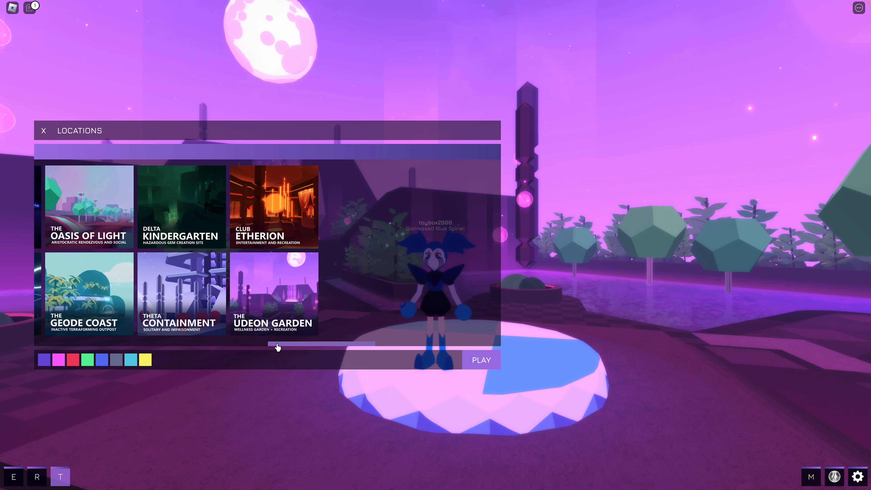
{"action": "mouse_move", "coordinate": [282, 349]}
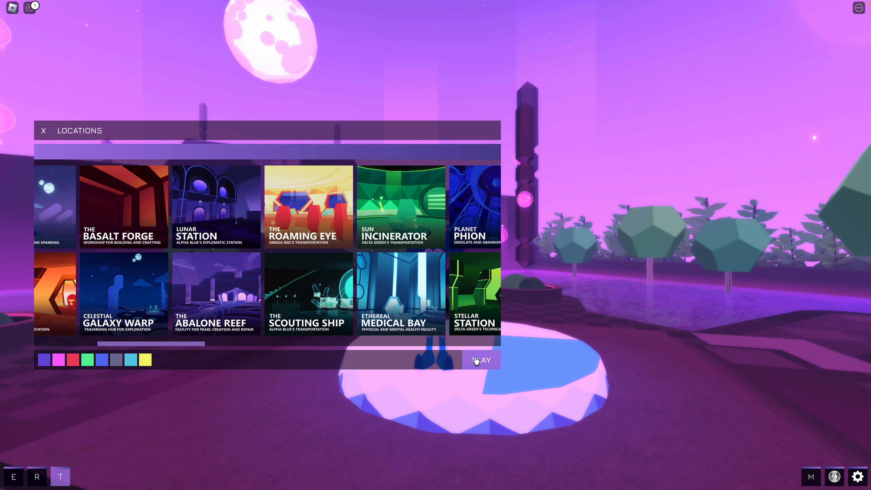
- Travel from the Udeon Garden to the red-walled area with teal crystals
{"action": "left_click", "coordinate": [482, 359]}
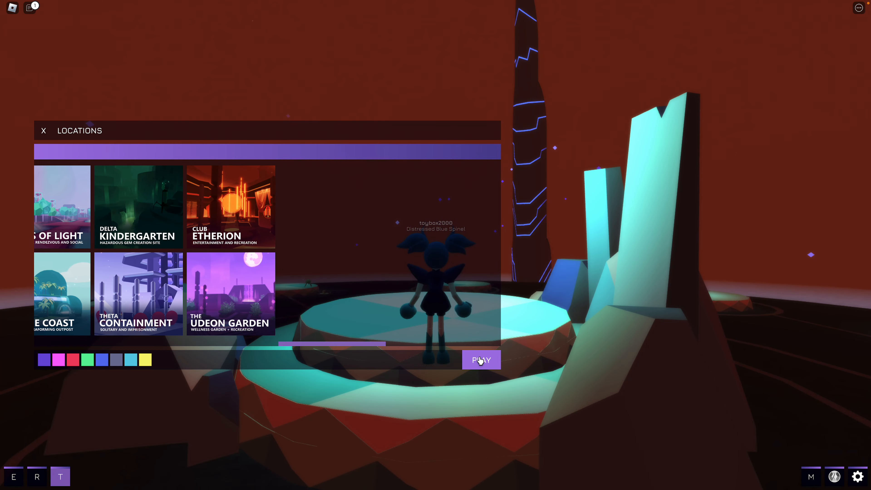
- Travel on to the fiery orange and red location
{"action": "left_click", "coordinate": [481, 359]}
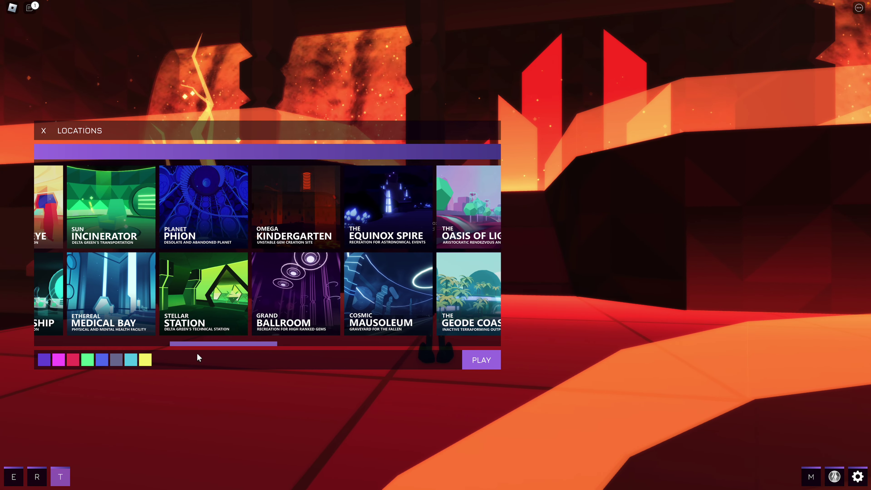
- Travel to the green neon corridor and run forward through it
{"action": "scroll", "scroll_direction": "left", "scroll_amount": 3}
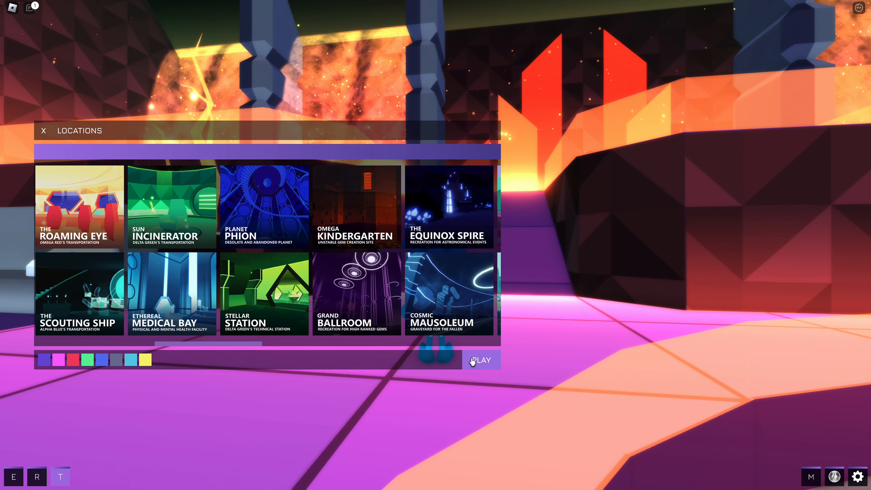
{"action": "left_click", "coordinate": [481, 360]}
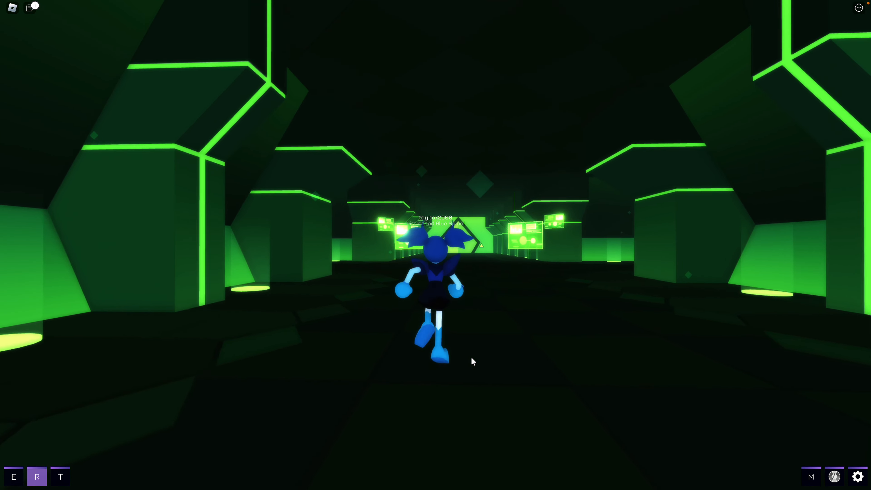
{"action": "key", "text": "w"}
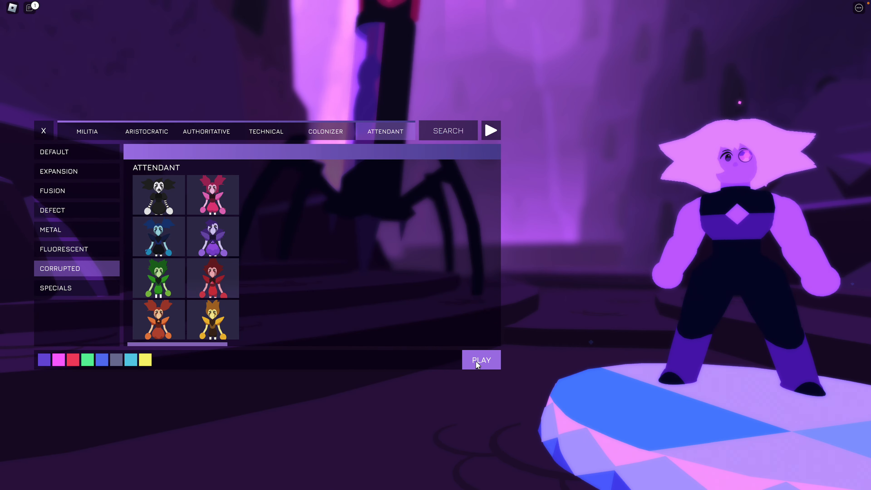
- Spawn into the blue neon city as a poofed gem and begin its reform
{"action": "left_click", "coordinate": [480, 360]}
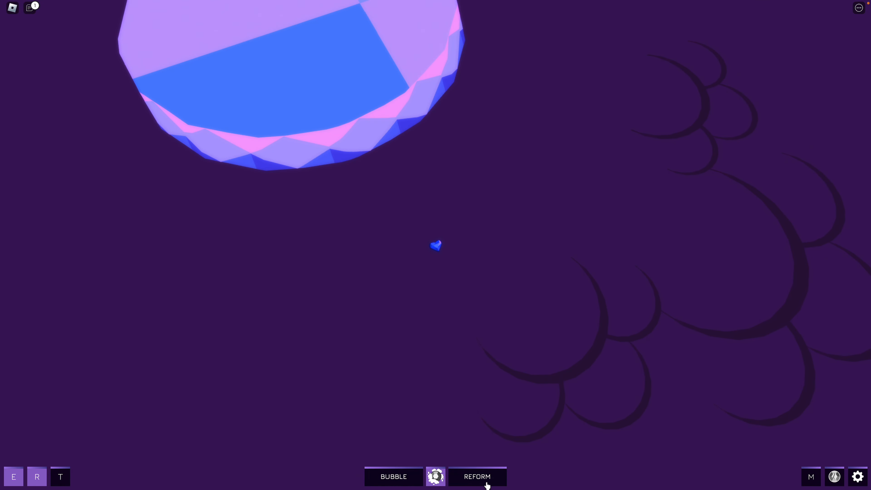
{"action": "left_click", "coordinate": [477, 477]}
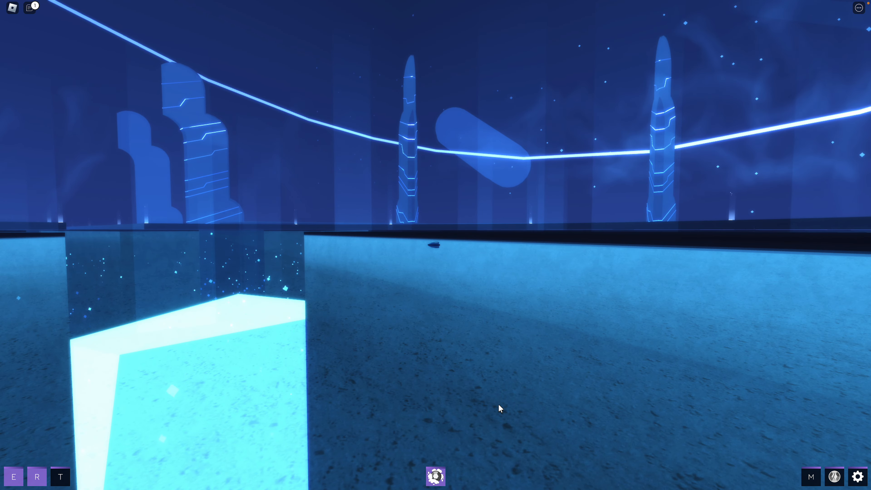
- Reform into the Spinel and raise the Graphics Fog End distance to 100000
{"action": "left_click", "coordinate": [436, 477]}
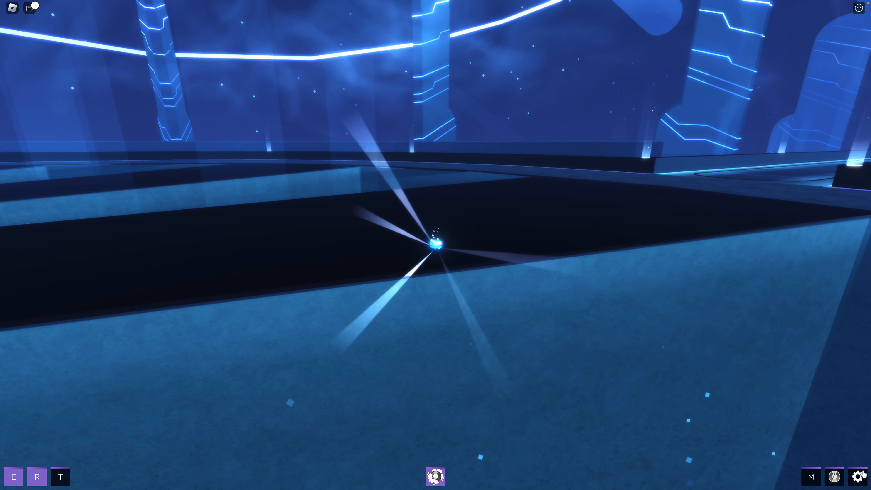
{"action": "left_click", "coordinate": [857, 477]}
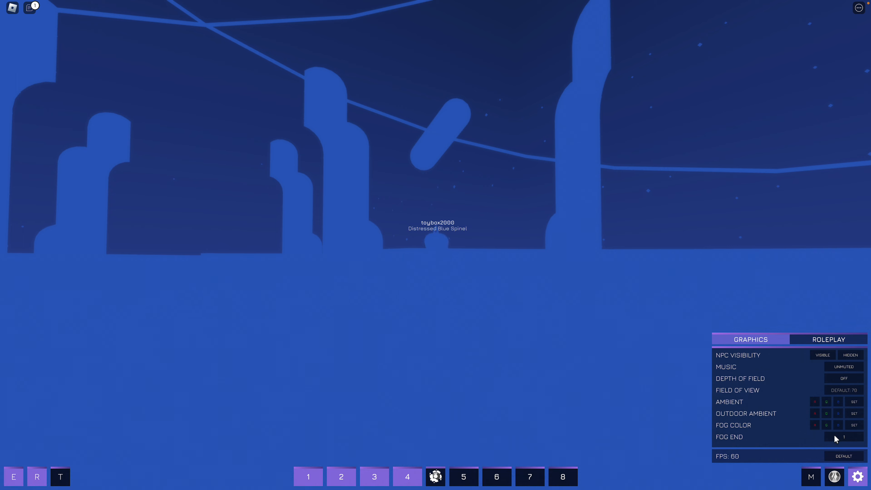
{"action": "left_click", "coordinate": [844, 437]}
{"action": "type", "text": "600"}
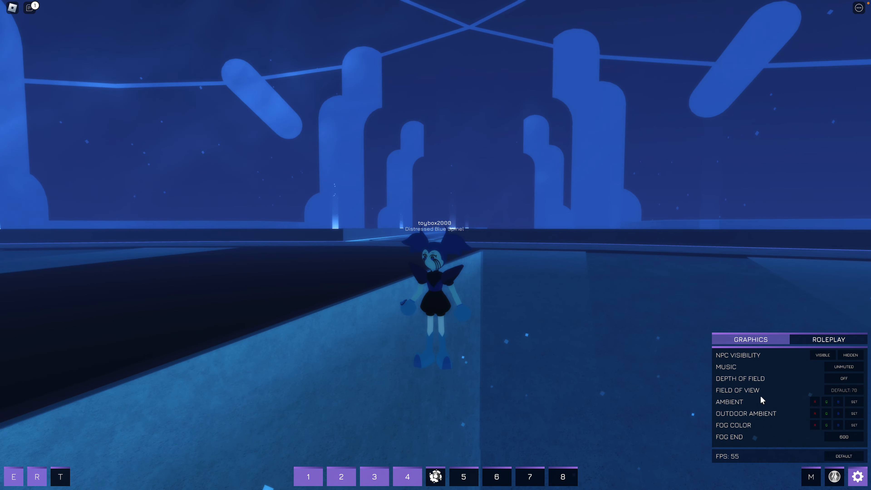
{"action": "left_click", "coordinate": [844, 437]}
{"action": "type", "text": "100000"}
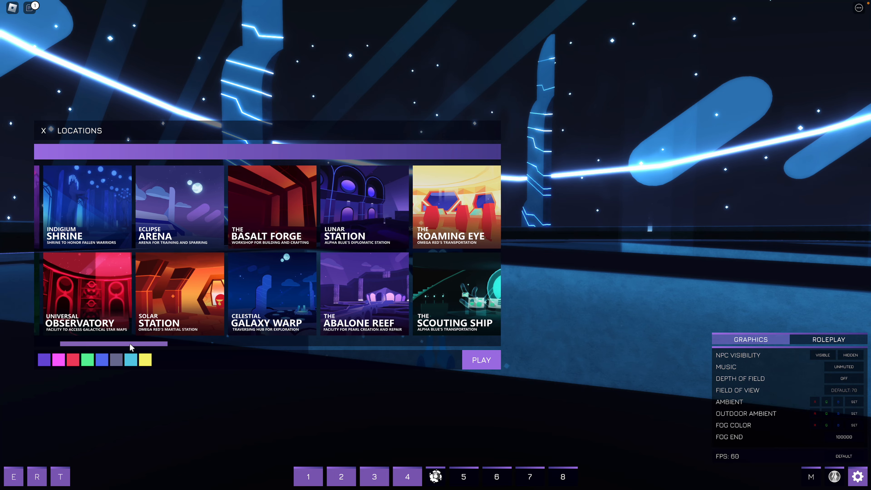
- Travel to the dark blue starry location further along the list
{"action": "scroll", "scroll_direction": "left", "scroll_amount": 3}
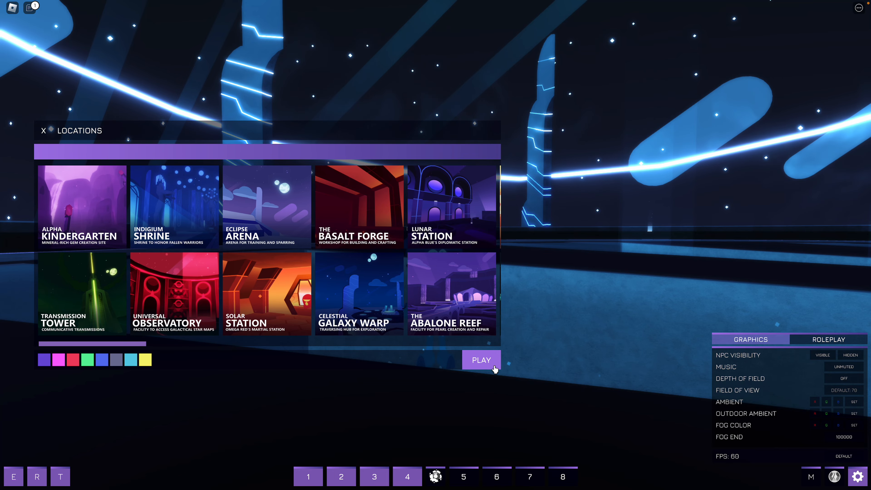
{"action": "left_click", "coordinate": [481, 360]}
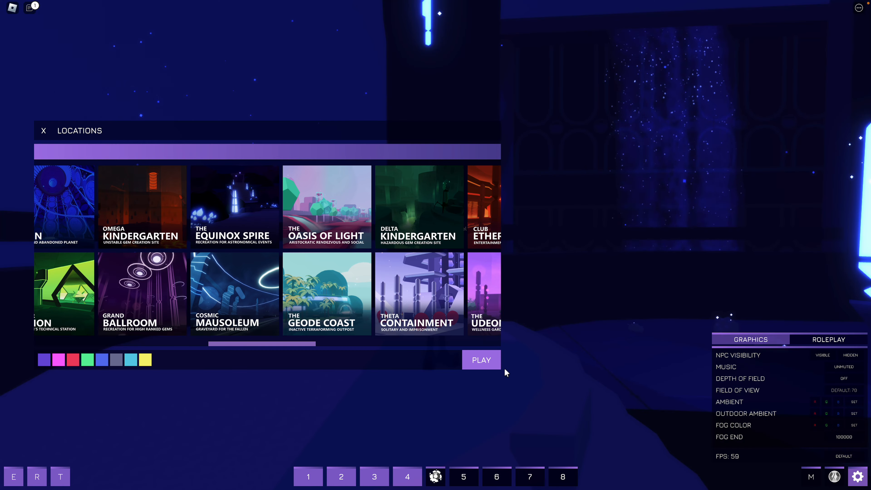
- Travel to the glowing blue plant area and begin re-entering the Fog End value
{"action": "left_click", "coordinate": [481, 360]}
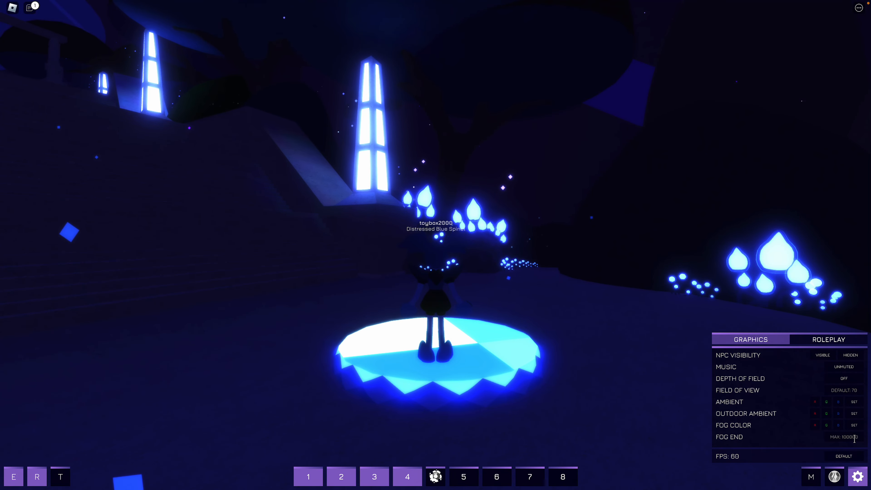
{"action": "left_click", "coordinate": [842, 437]}
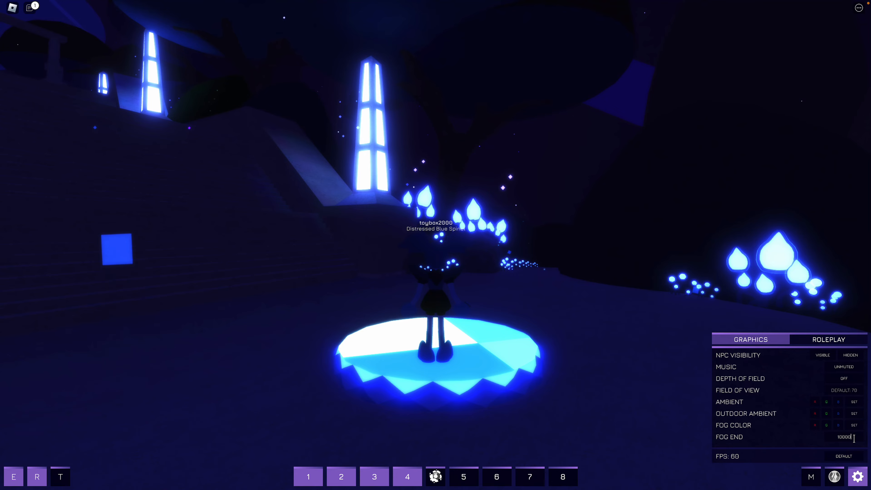